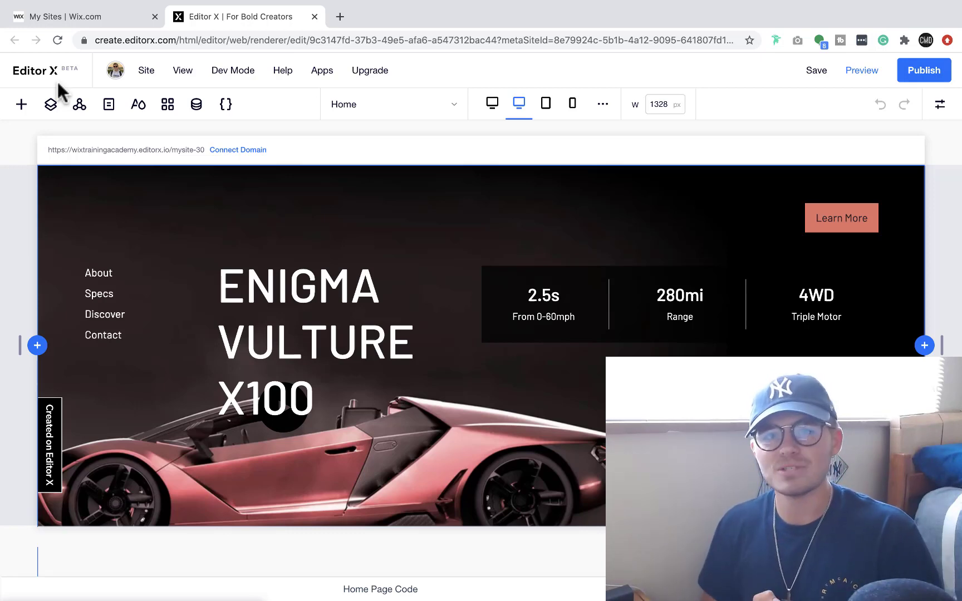
{"action": "mouse_move", "coordinate": [281, 131]}
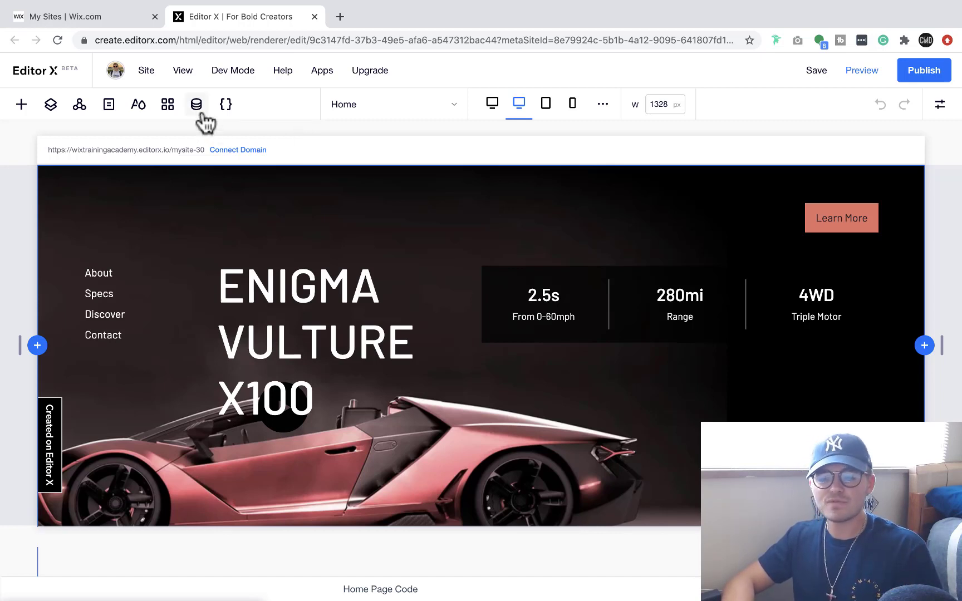
{"action": "mouse_move", "coordinate": [196, 103]}
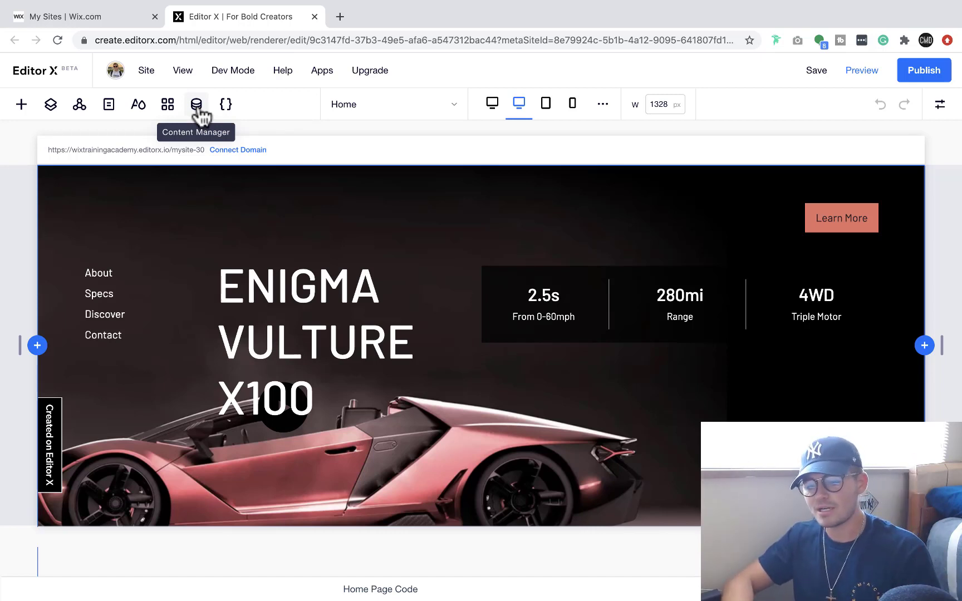
- Show the actions menu for the UserProfile collection in the Content Manager
{"action": "left_click", "coordinate": [196, 105]}
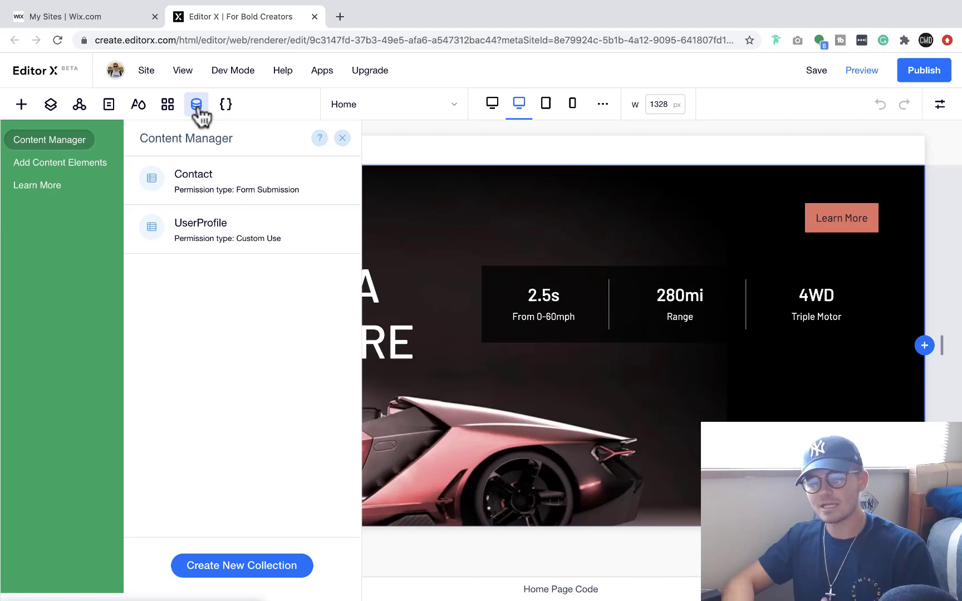
{"action": "mouse_move", "coordinate": [278, 263]}
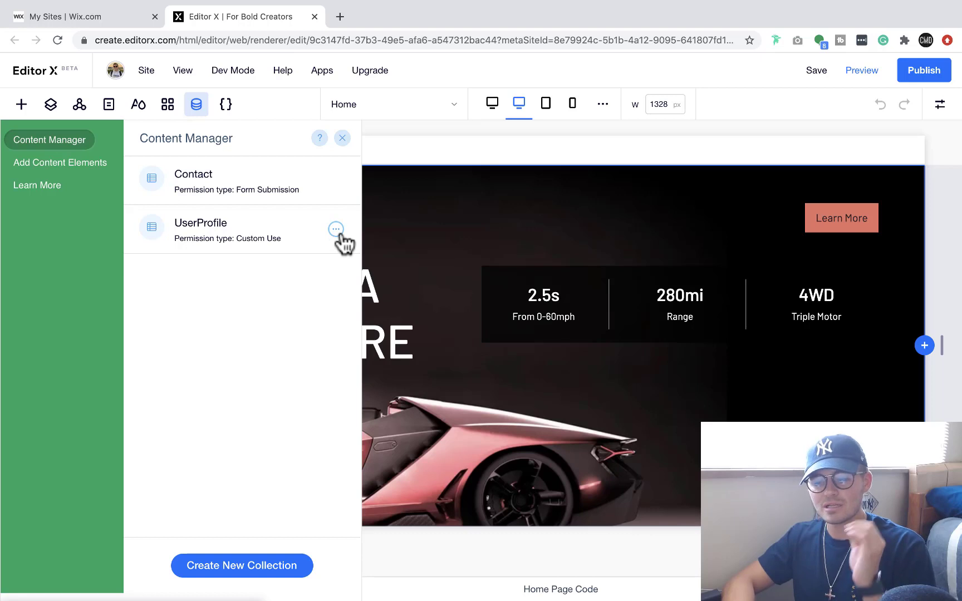
{"action": "left_click", "coordinate": [335, 230]}
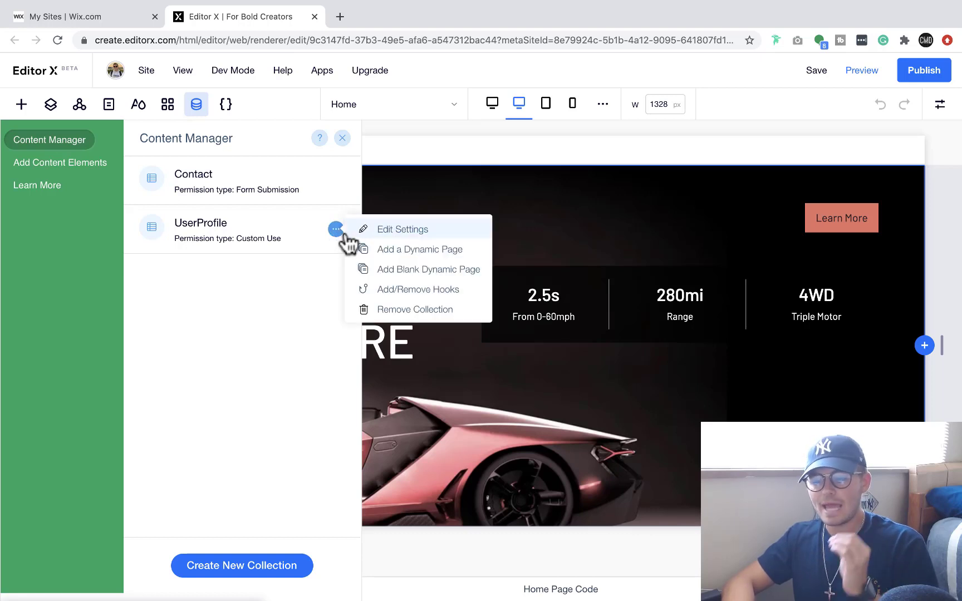
{"action": "mouse_move", "coordinate": [416, 260]}
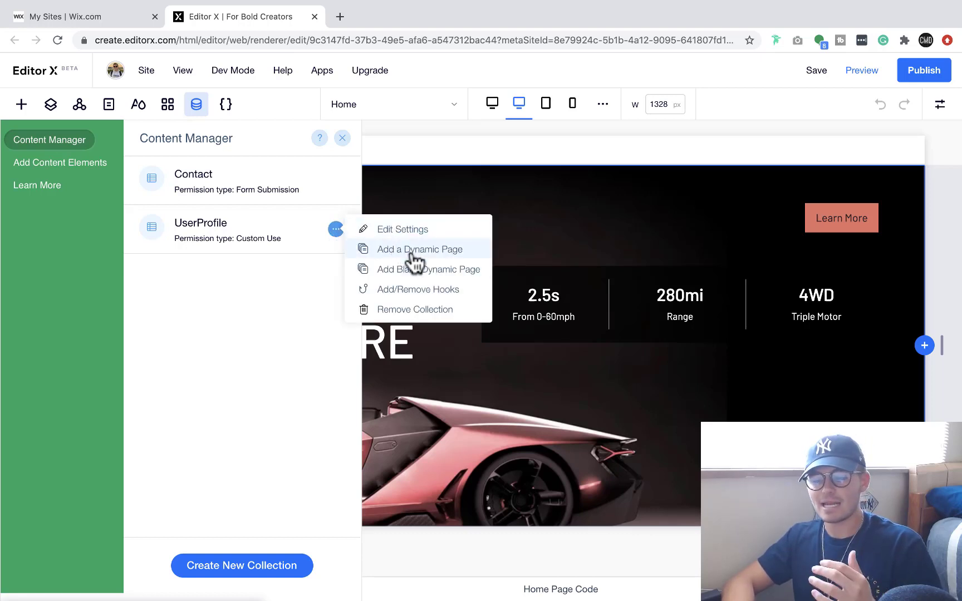
{"action": "mouse_move", "coordinate": [418, 269]}
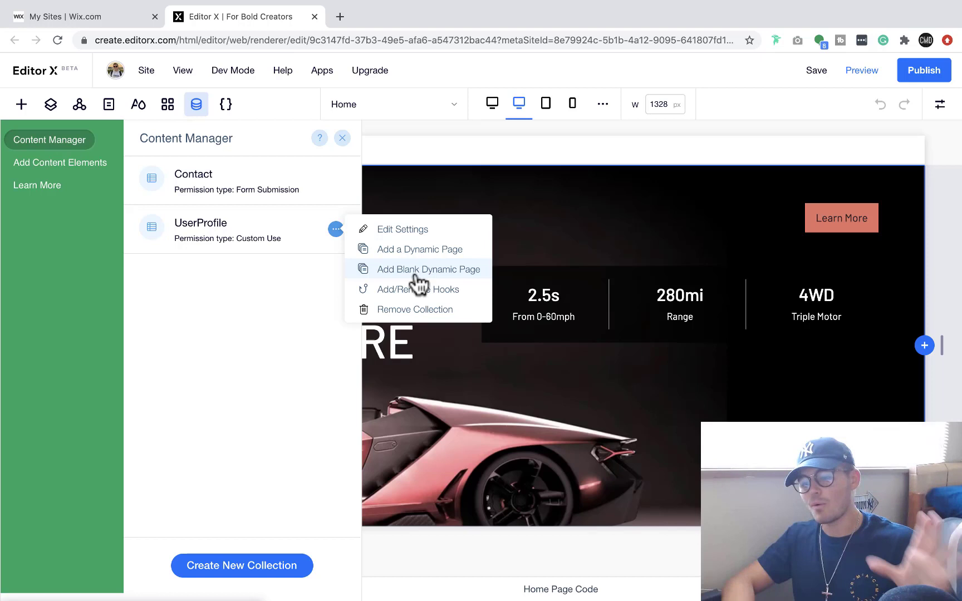
{"action": "mouse_move", "coordinate": [425, 259]}
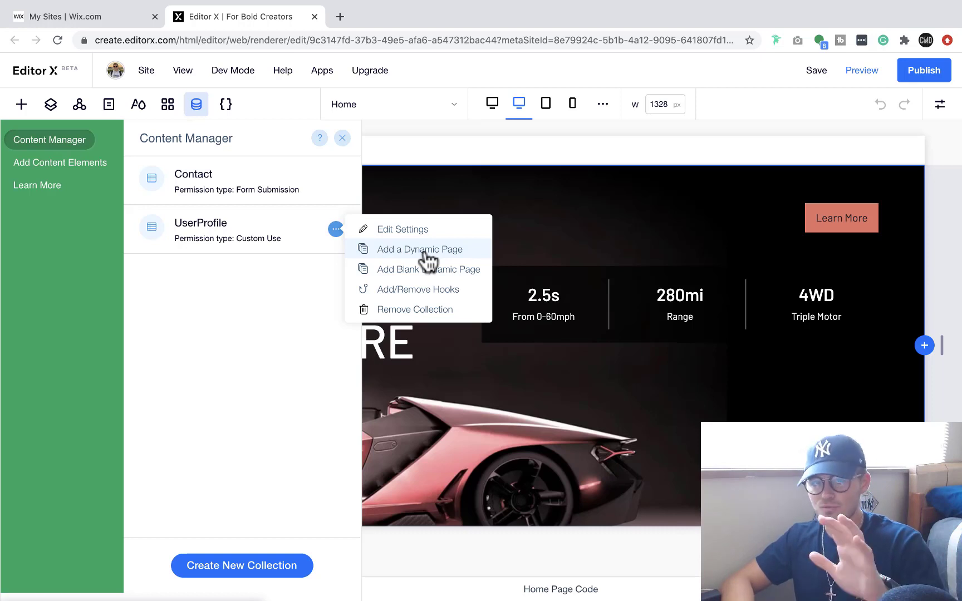
- Add themed dynamic pages for UserProfile and dismiss the Content Manager
{"action": "left_click", "coordinate": [421, 250]}
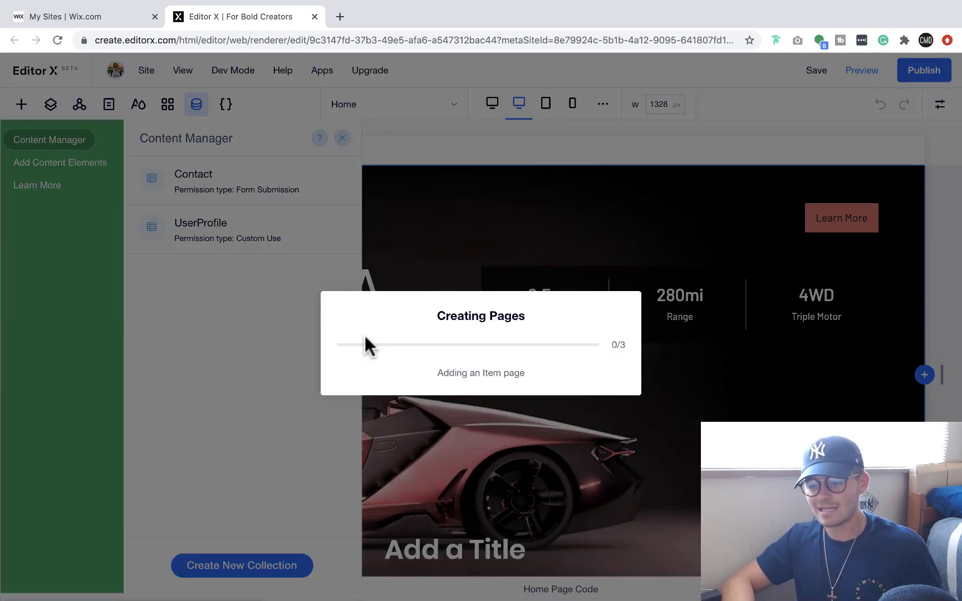
{"action": "mouse_move", "coordinate": [296, 382]}
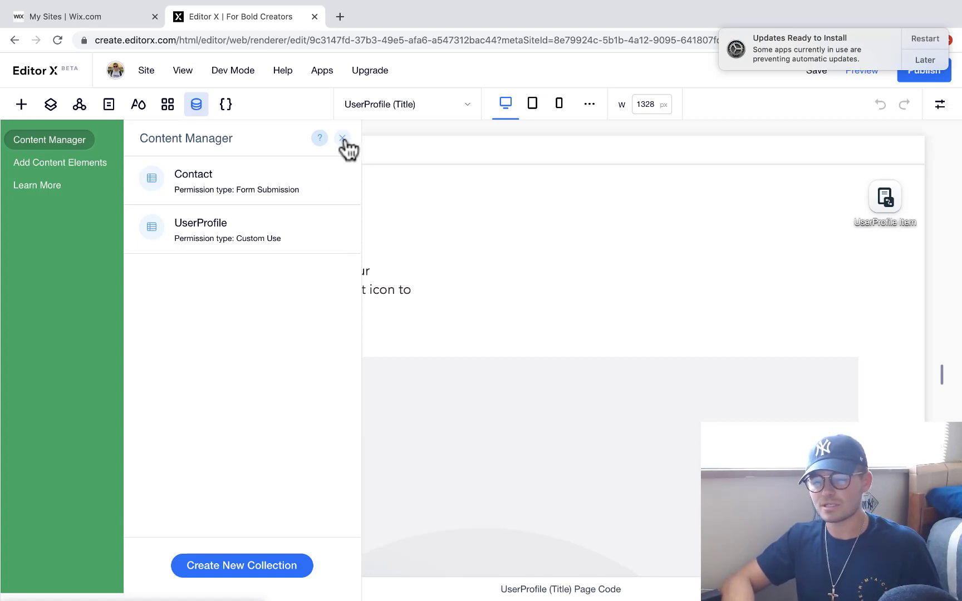
{"action": "left_click", "coordinate": [342, 137]}
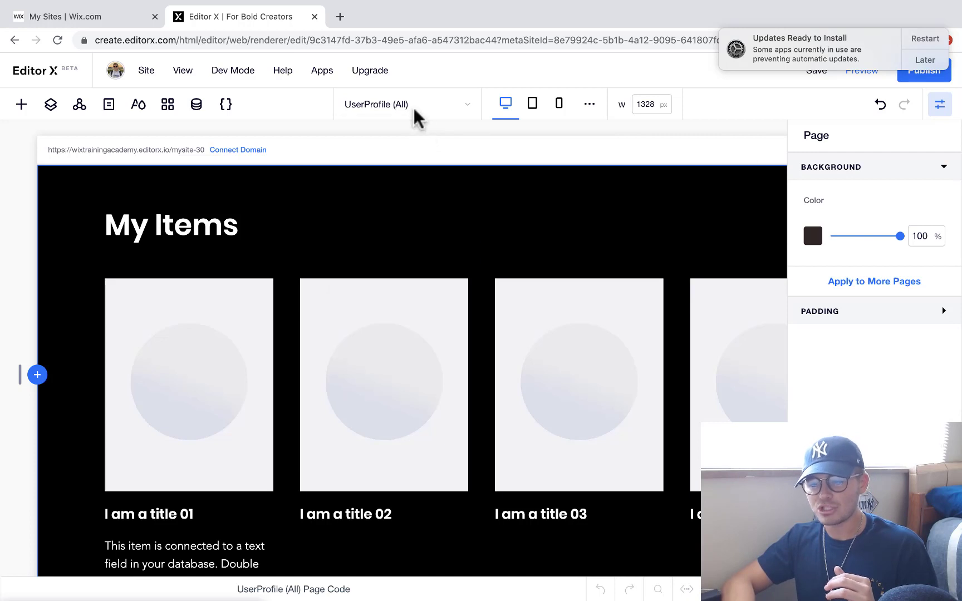
{"action": "left_click", "coordinate": [405, 104]}
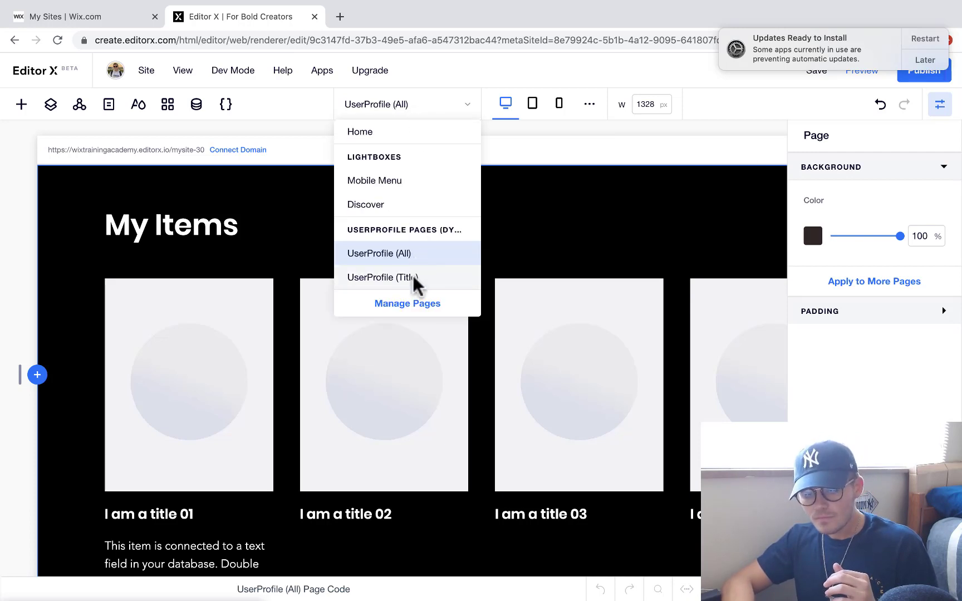
{"action": "left_click", "coordinate": [383, 277]}
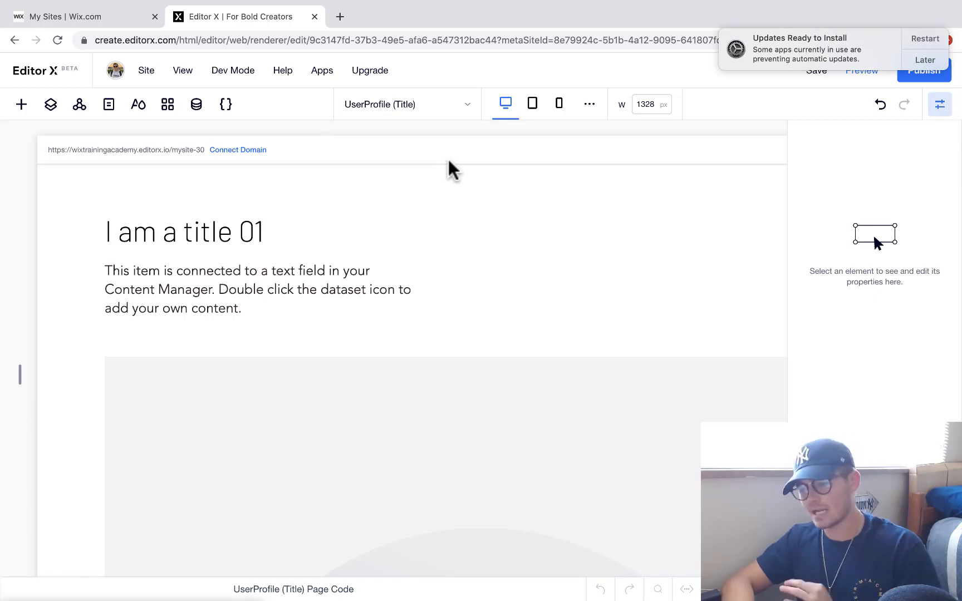
{"action": "left_click", "coordinate": [940, 104]}
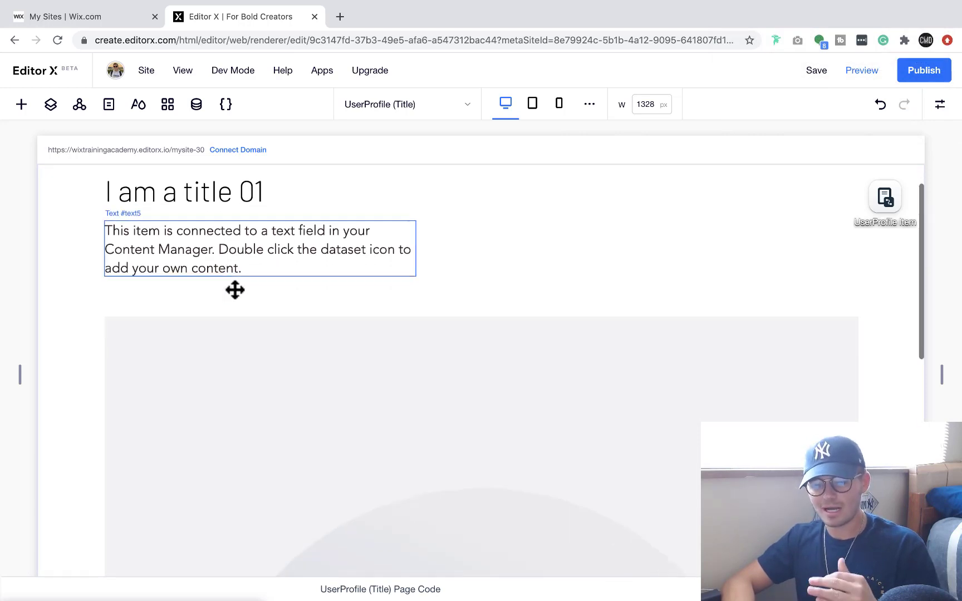
{"action": "scroll", "scroll_direction": "down", "scroll_amount": 3}
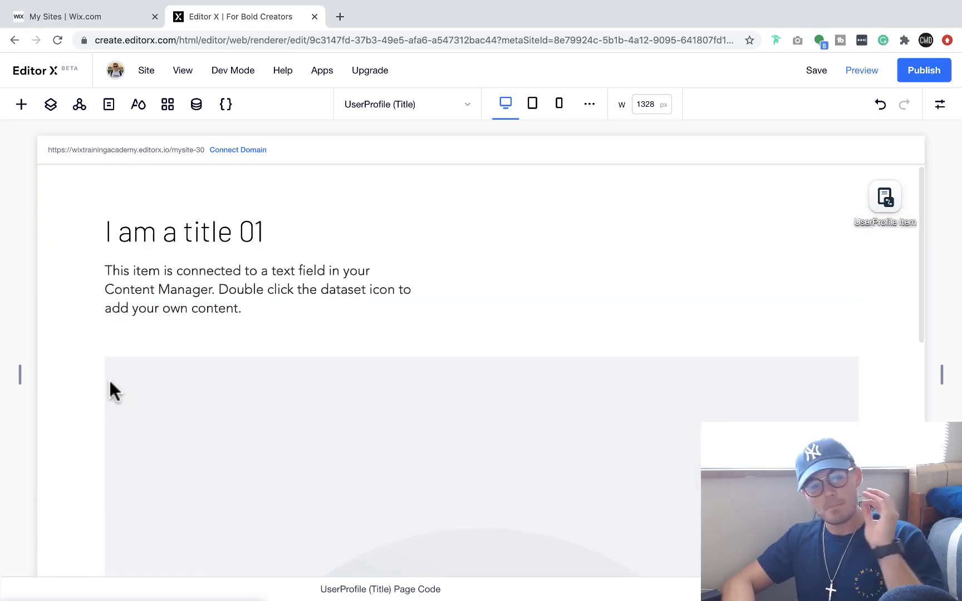
{"action": "left_click", "coordinate": [182, 232]}
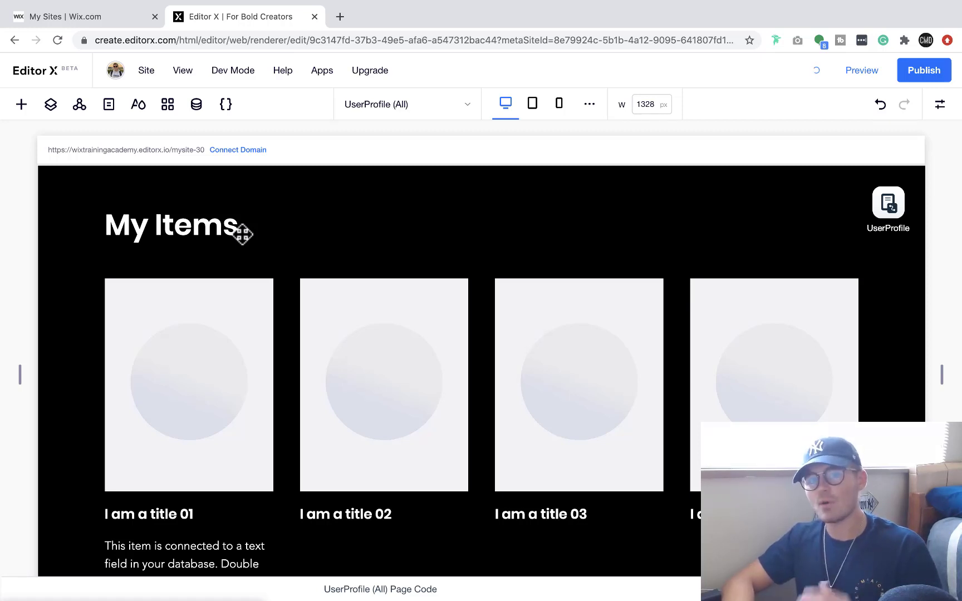
{"action": "mouse_move", "coordinate": [403, 145]}
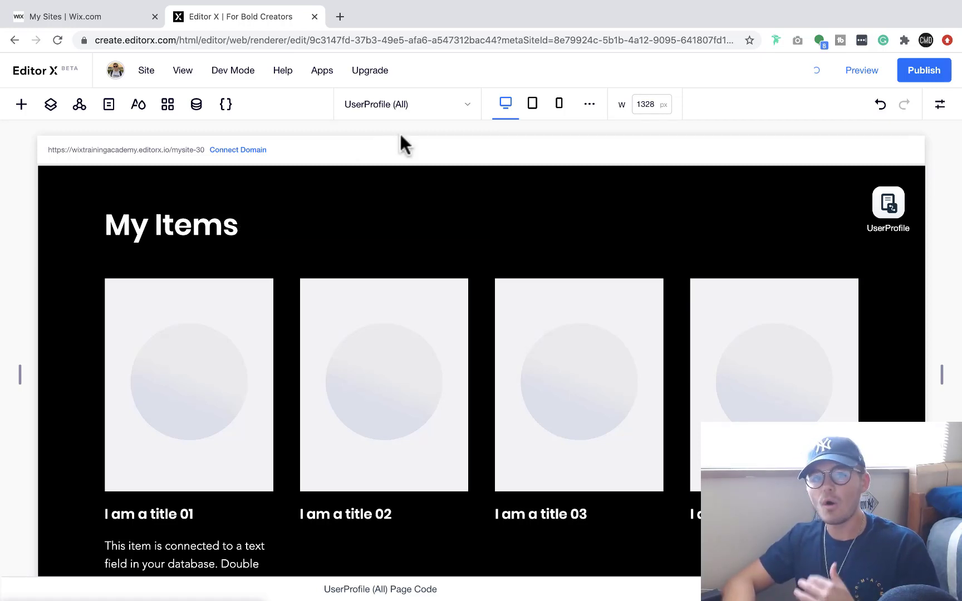
- Switch to the UserProfile (Title) page from the site page list
{"action": "left_click", "coordinate": [405, 104]}
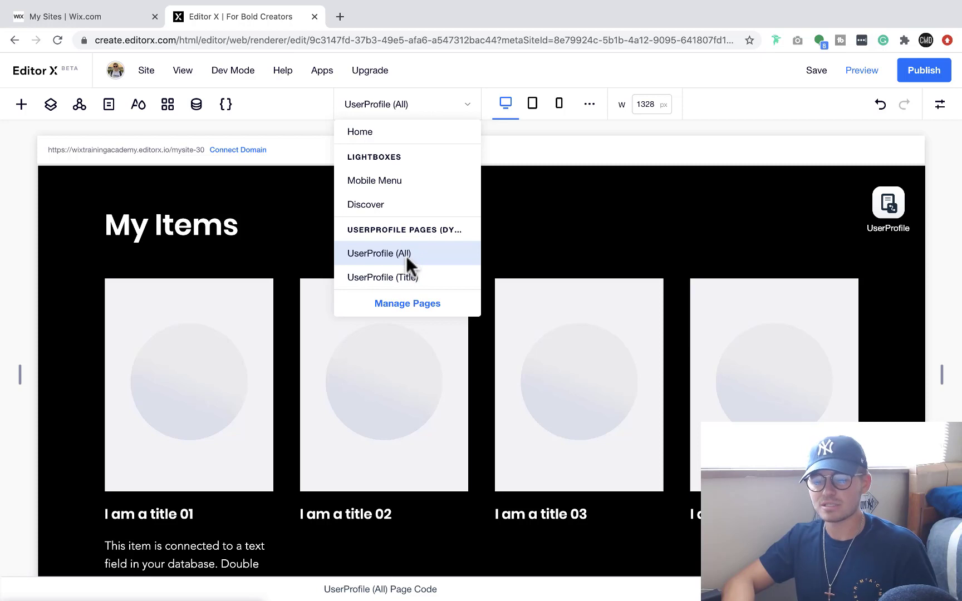
{"action": "mouse_move", "coordinate": [405, 296]}
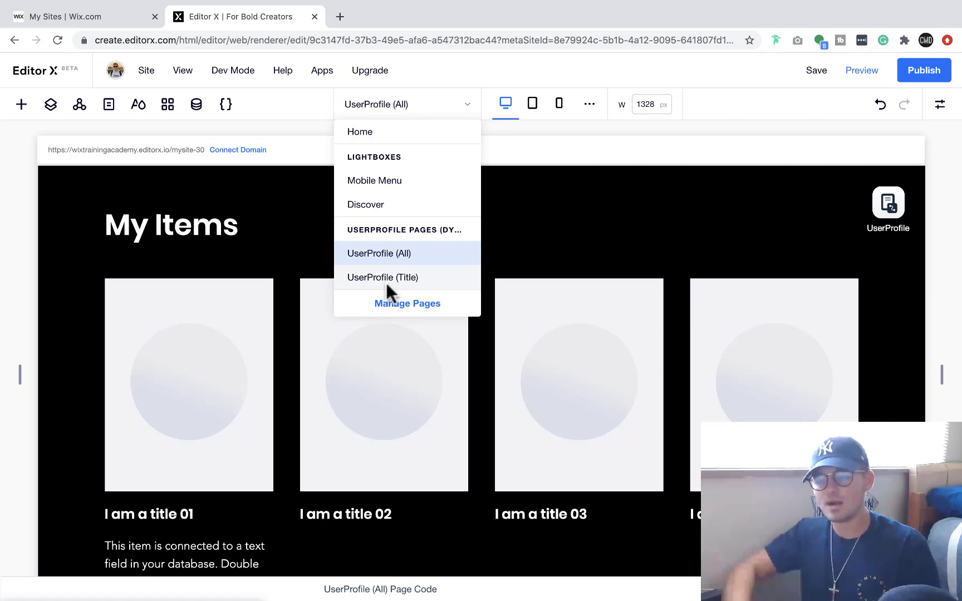
{"action": "left_click", "coordinate": [382, 278]}
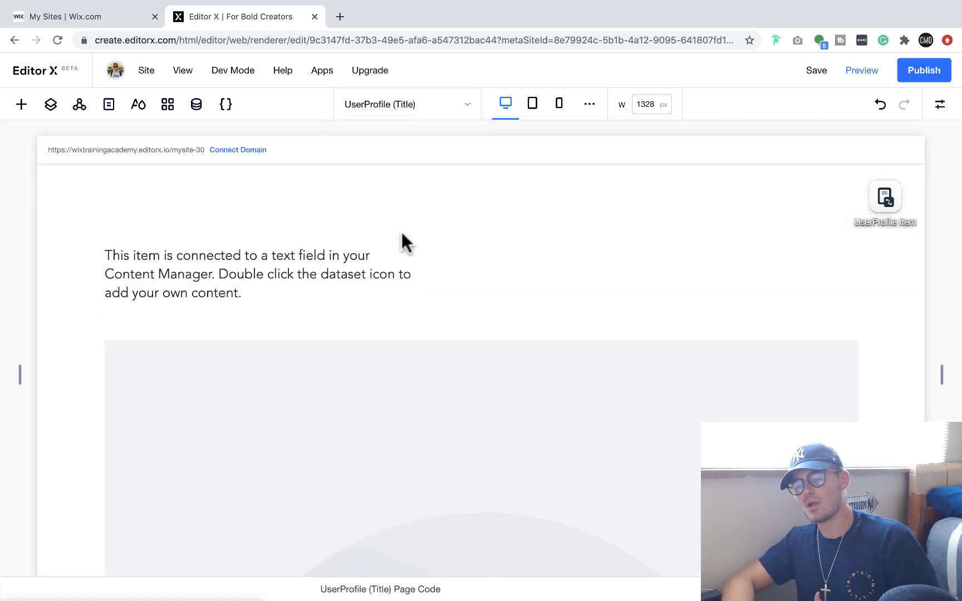